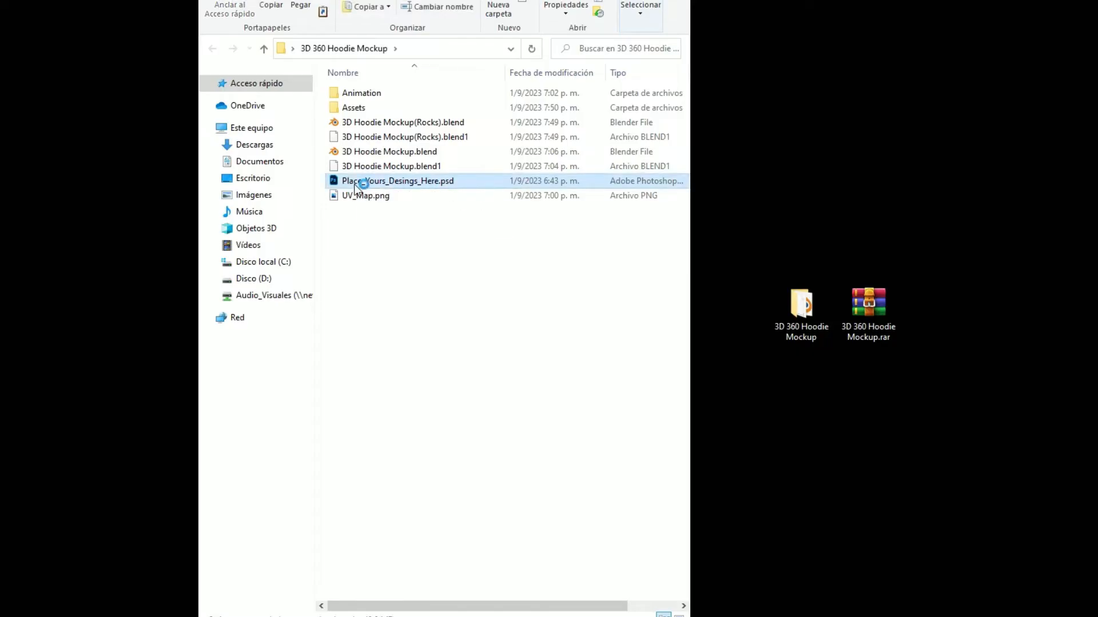
# - Open Place_Yours_Desings_Here.psd from the 3D 360 Hoodie Mockup folder in Photoshop
pyautogui.doubleClick(397, 181)
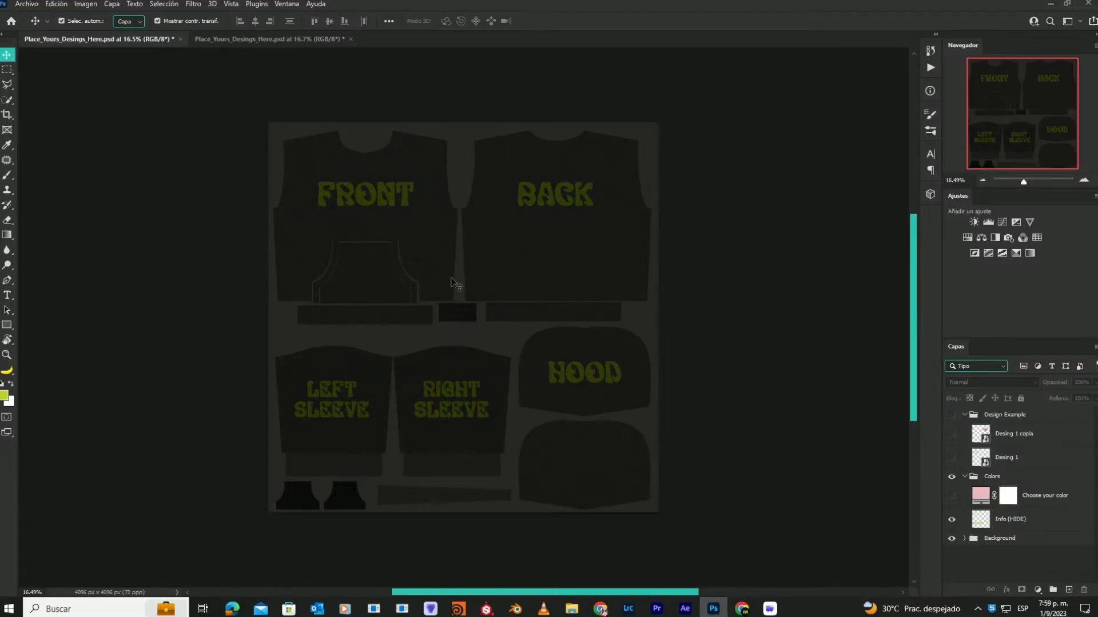
pyautogui.moveTo(460, 254)
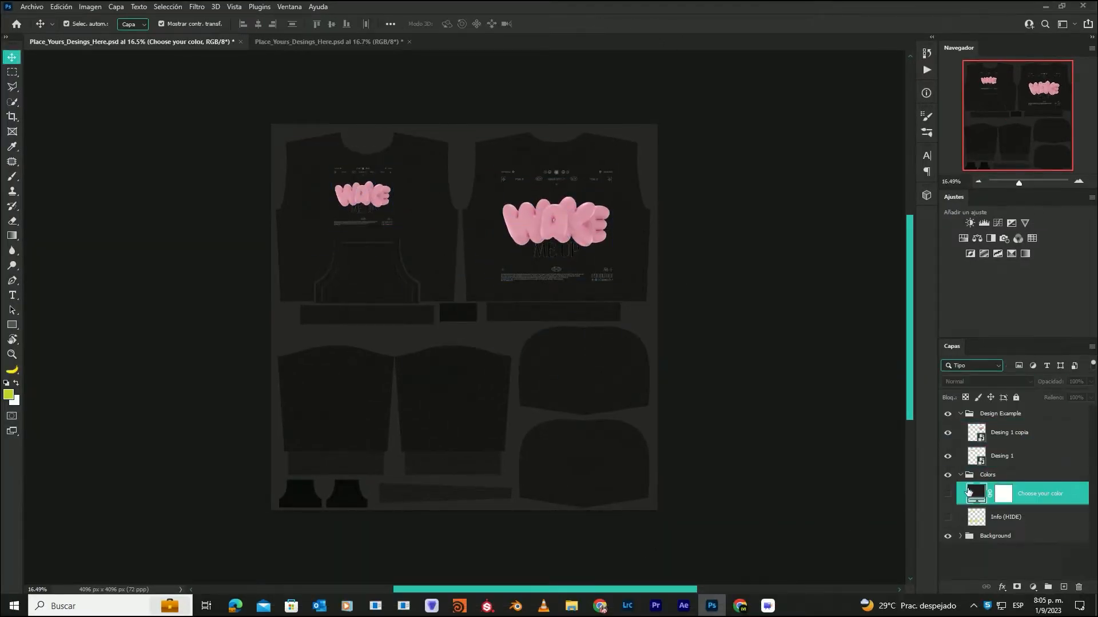
# - Set the Choose your color fill to white and save the template
pyautogui.doubleClick(975, 493)
pyautogui.write('ffffff')
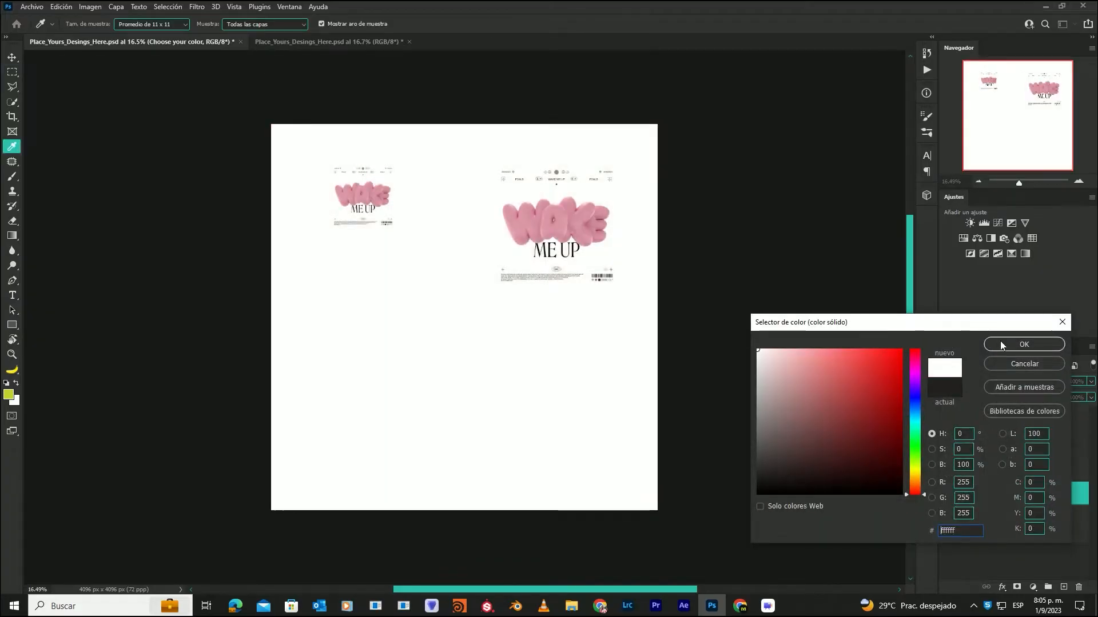
pyautogui.click(1023, 343)
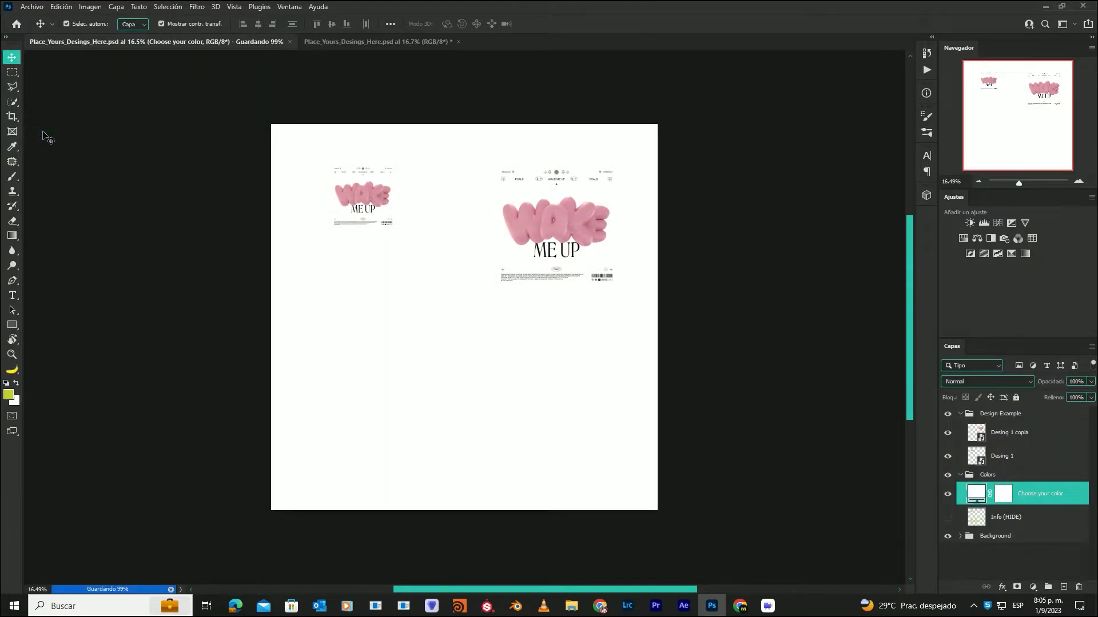
pyautogui.click(31, 6)
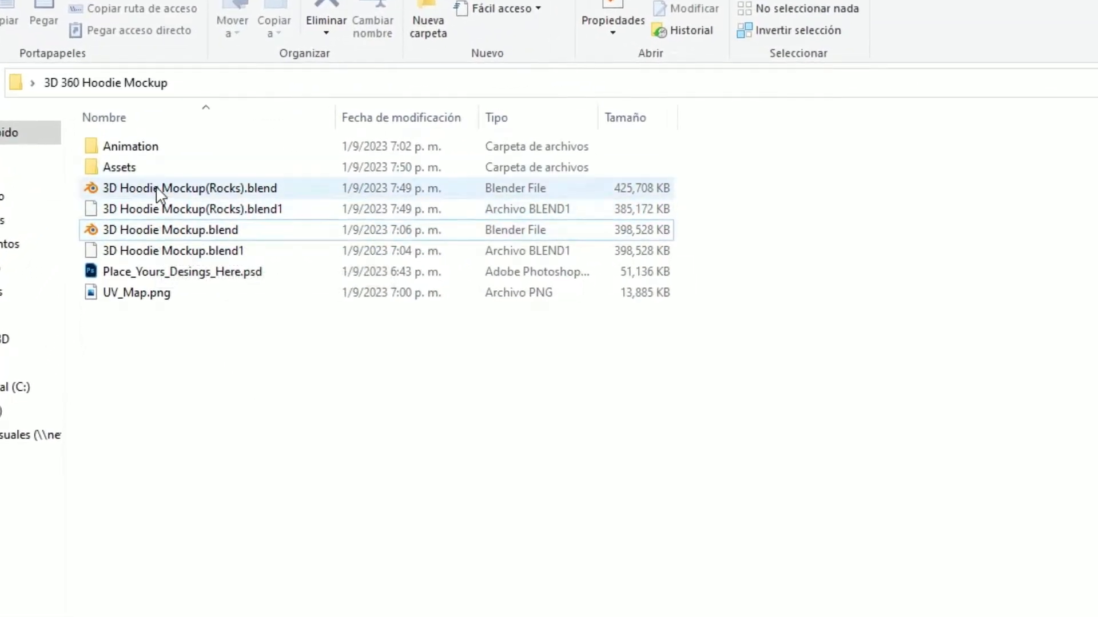
pyautogui.moveTo(185, 225)
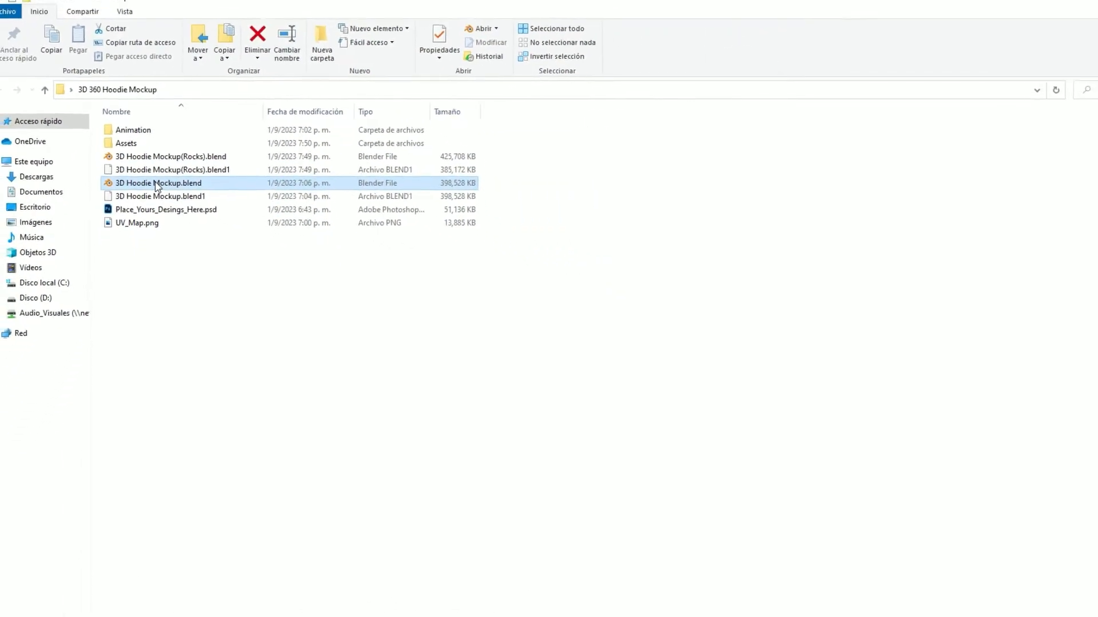
# - Open 3D Hoodie Mockup.blend, enable OptiX in Preferences, and set the render device to GPU Compute
pyautogui.doubleClick(159, 183)
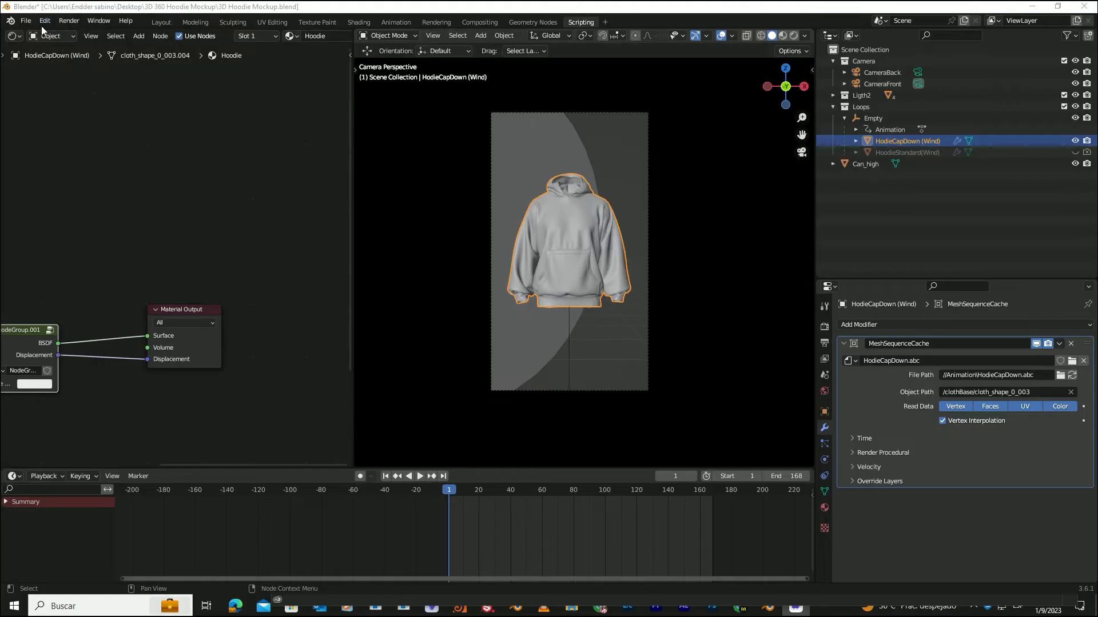
pyautogui.click(44, 20)
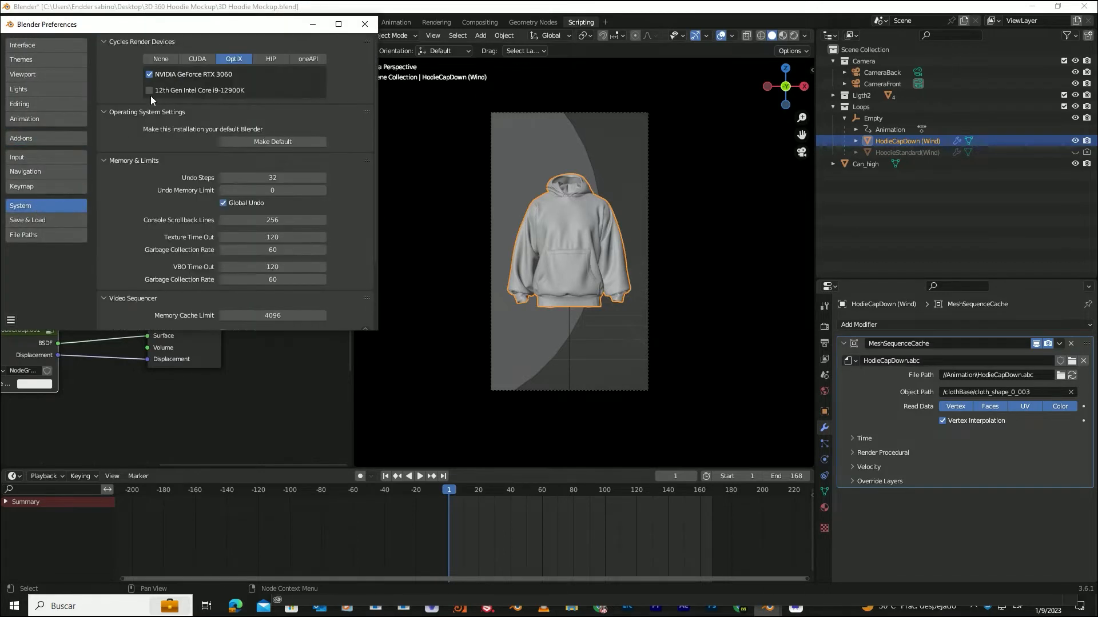
pyautogui.click(364, 24)
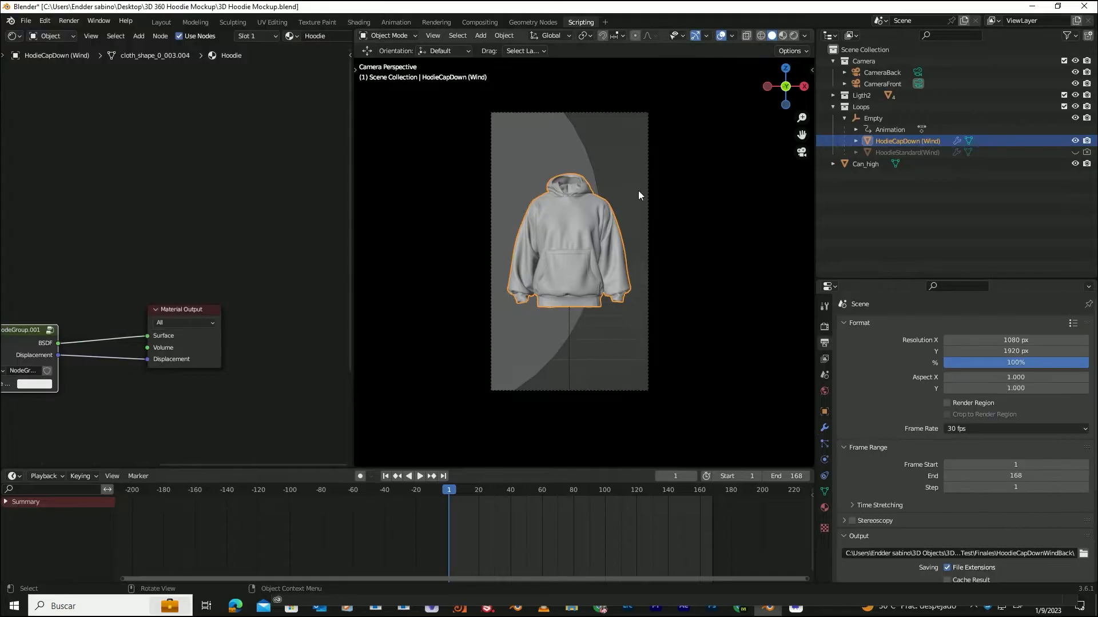
pyautogui.click(824, 309)
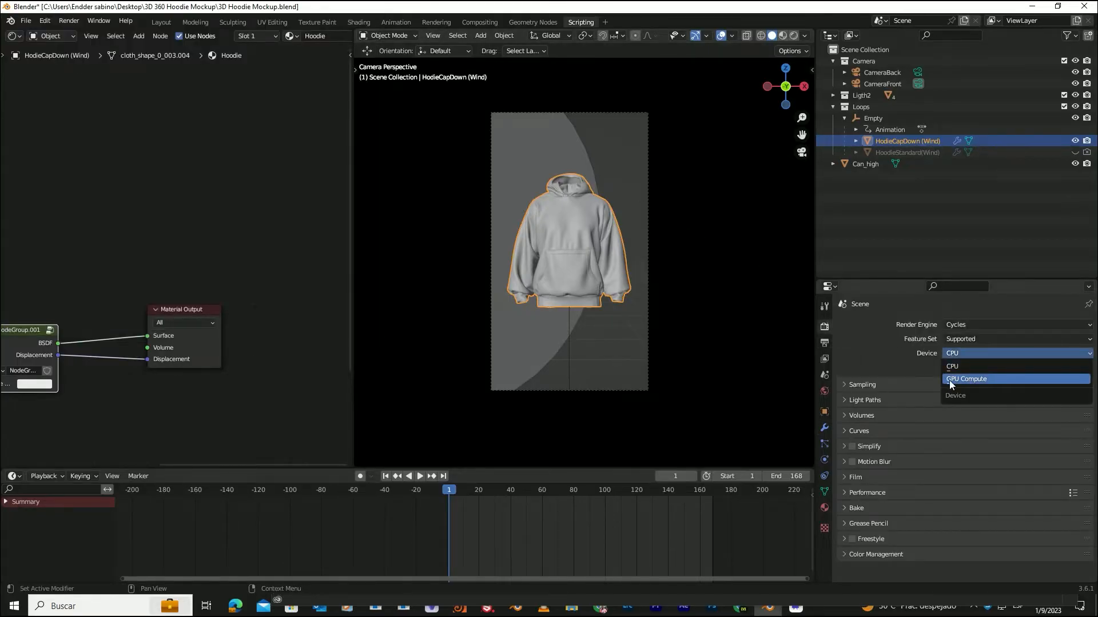
pyautogui.click(965, 379)
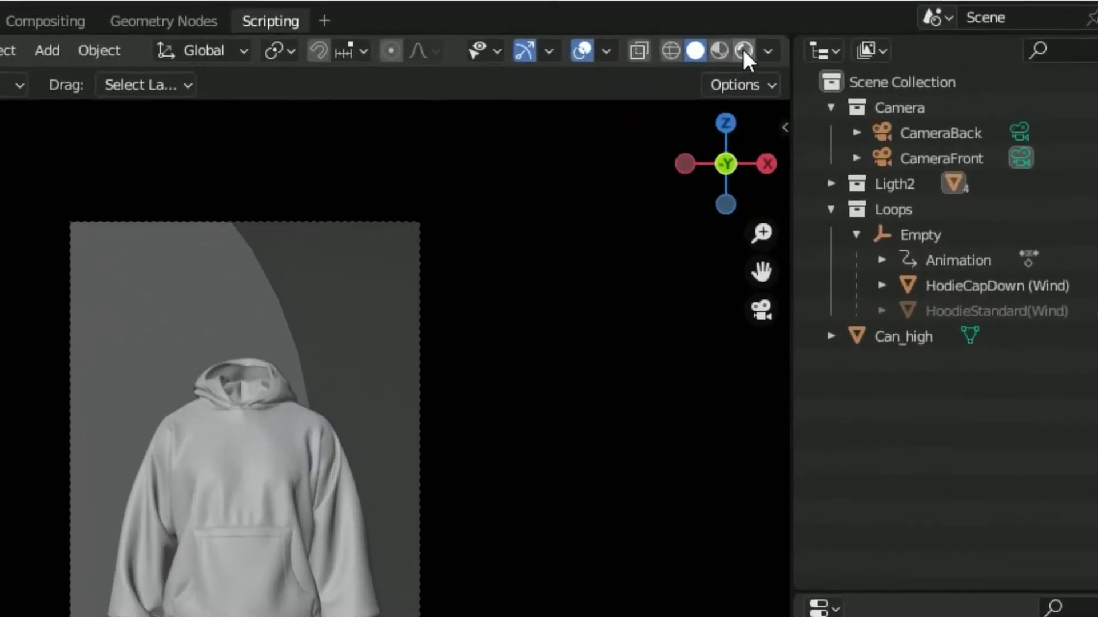
# - Switch the viewport to Rendered shading to preview the white hoodie with pink design
pyautogui.click(743, 50)
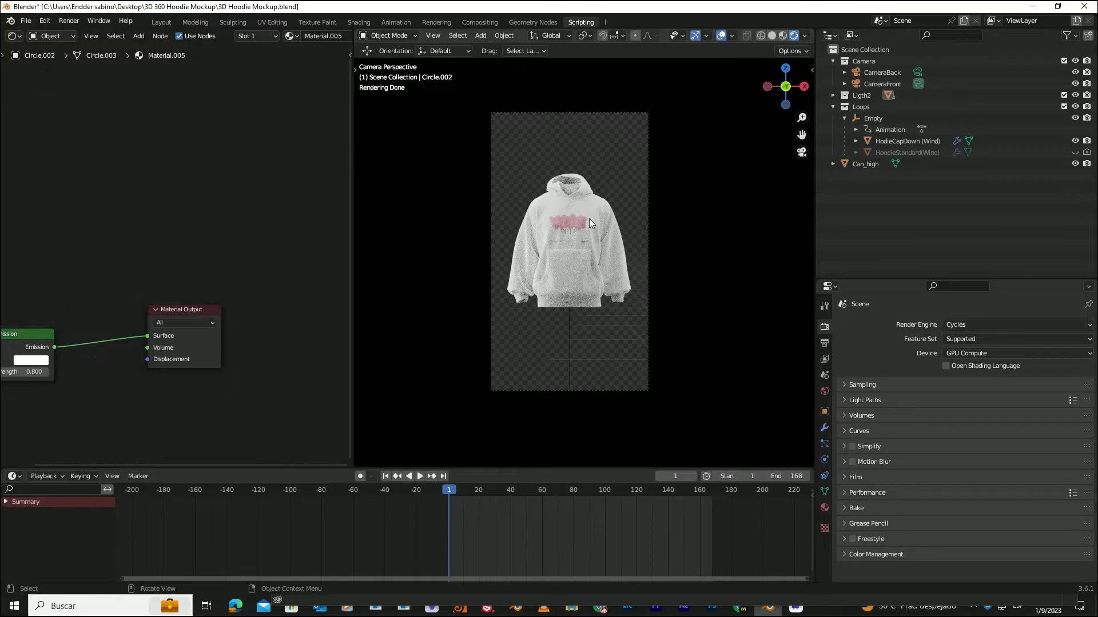
pyautogui.moveTo(603, 255)
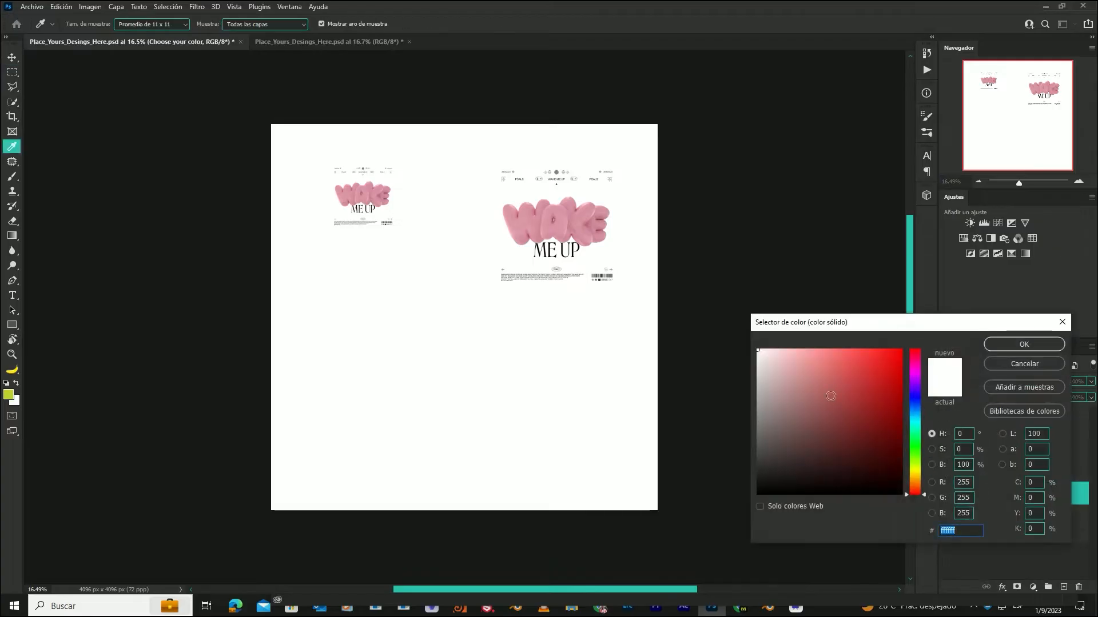
# - Change the Choose your color fill to near-black dark grey #202020
pyautogui.click(856, 467)
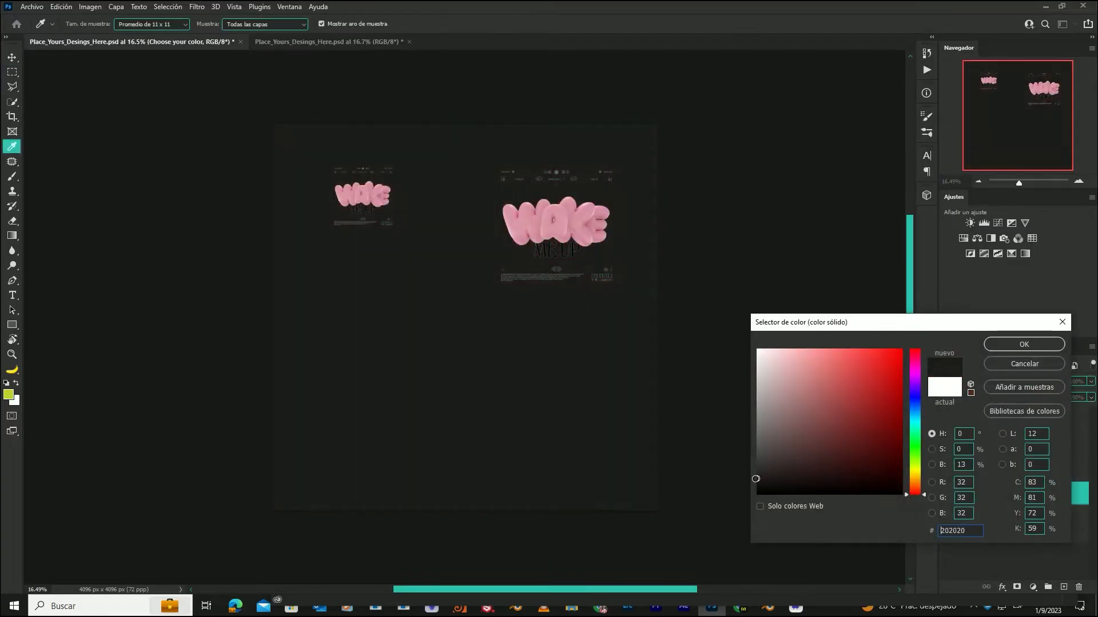
pyautogui.click(1023, 344)
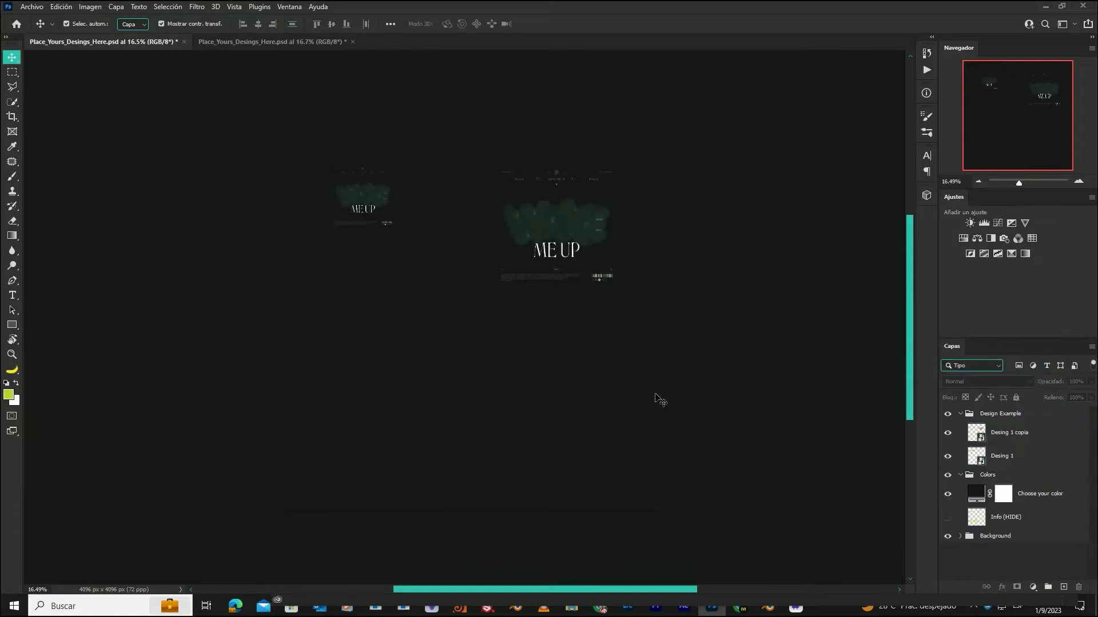
pyautogui.click(32, 7)
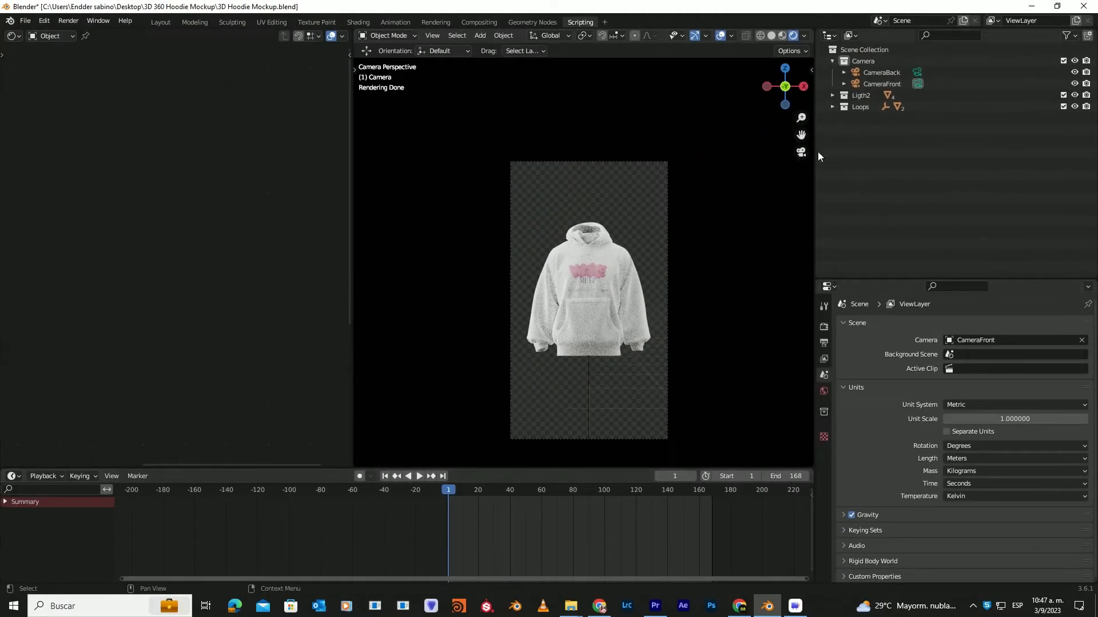
# - Under Loops, hide HodieCapDown (Wind) and enable HoodieCapUp(Wind)
pyautogui.click(833, 106)
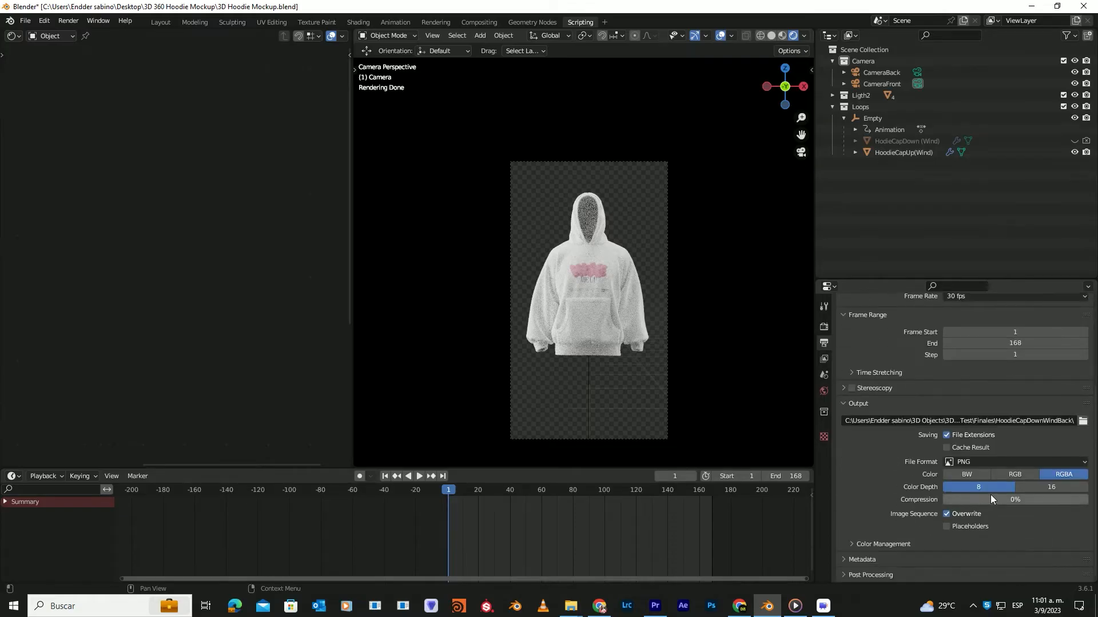
pyautogui.moveTo(1042, 432)
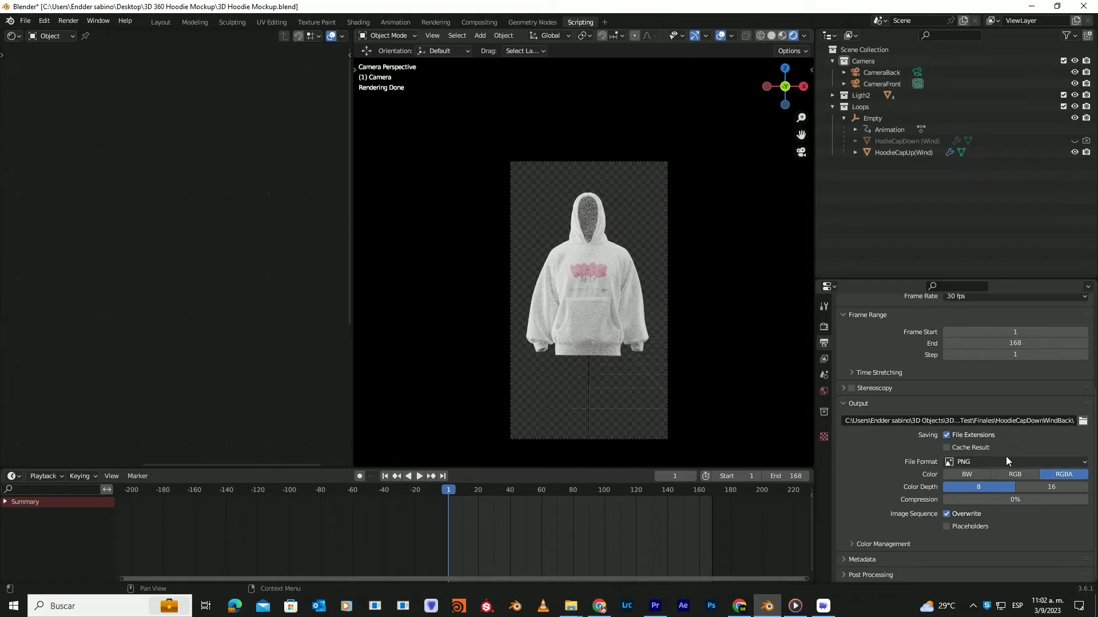
# - Set the output to FFmpeg video in an MPEG-4 container and choose the save folder
pyautogui.click(1014, 461)
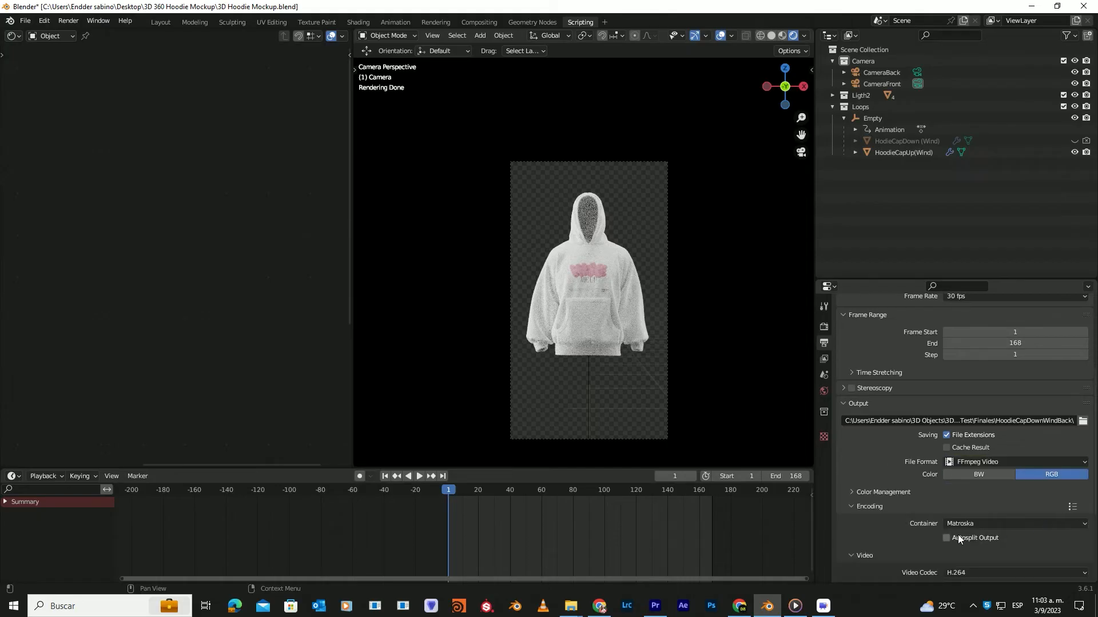
pyautogui.click(1013, 524)
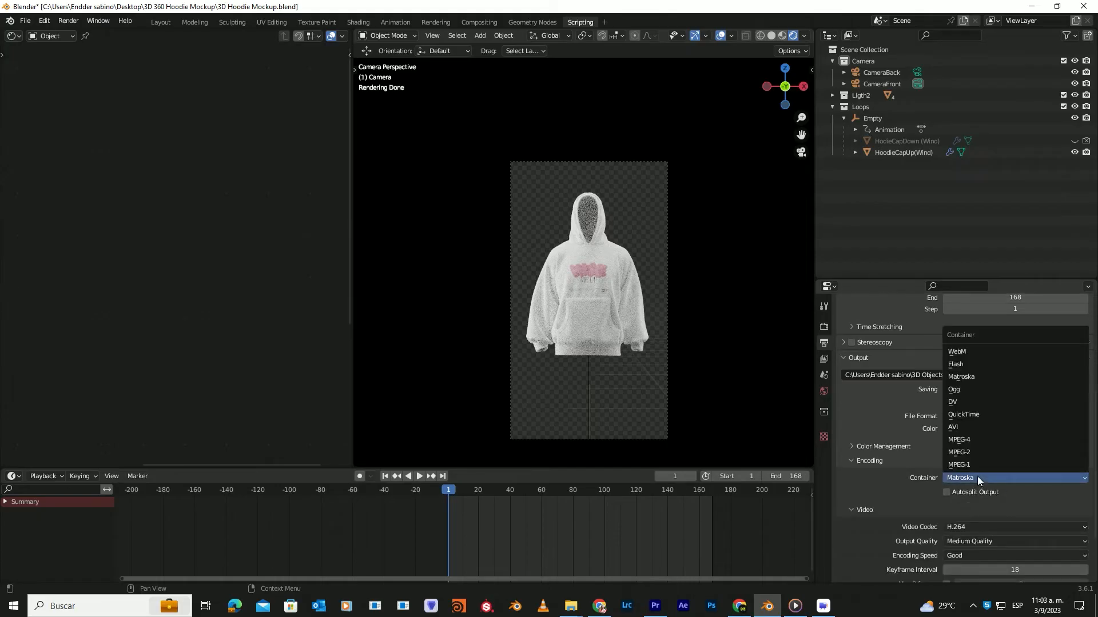
pyautogui.moveTo(970, 440)
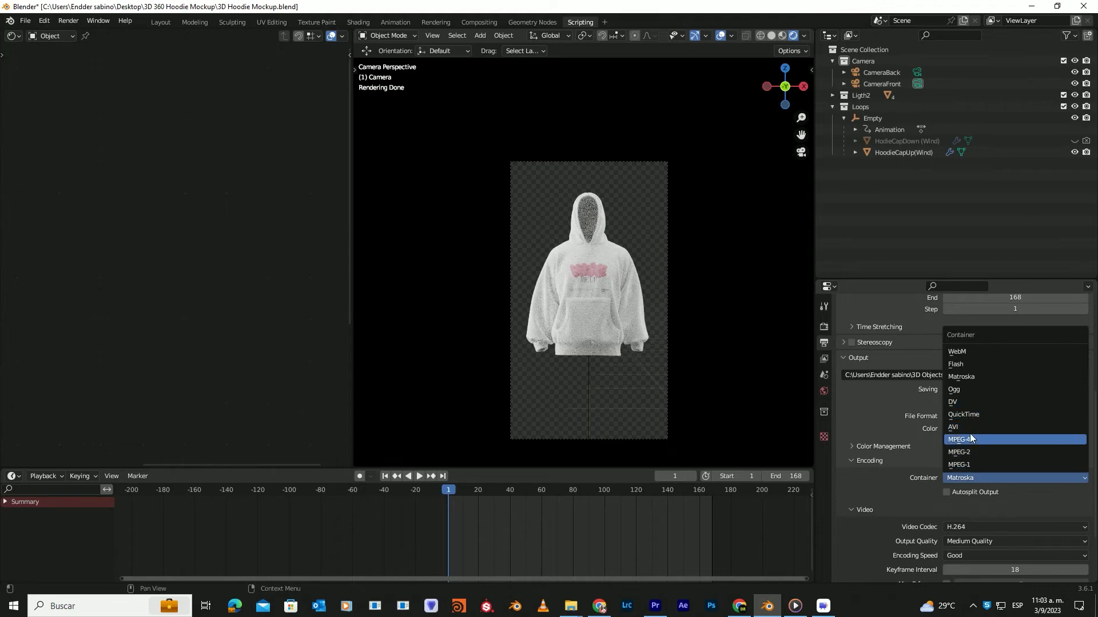
pyautogui.click(962, 439)
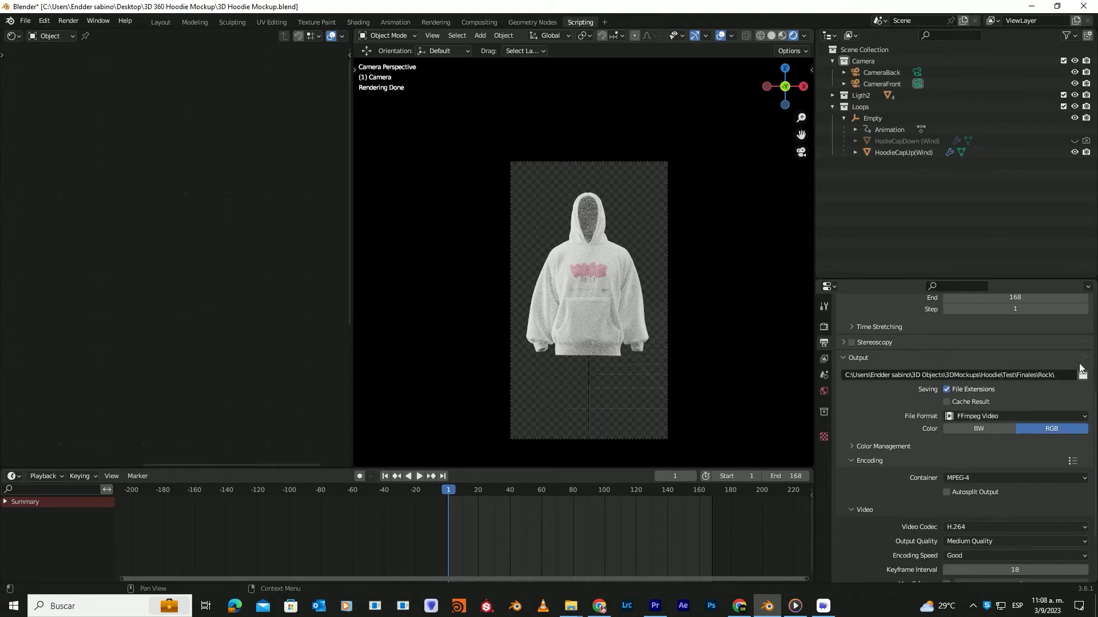
pyautogui.click(1082, 375)
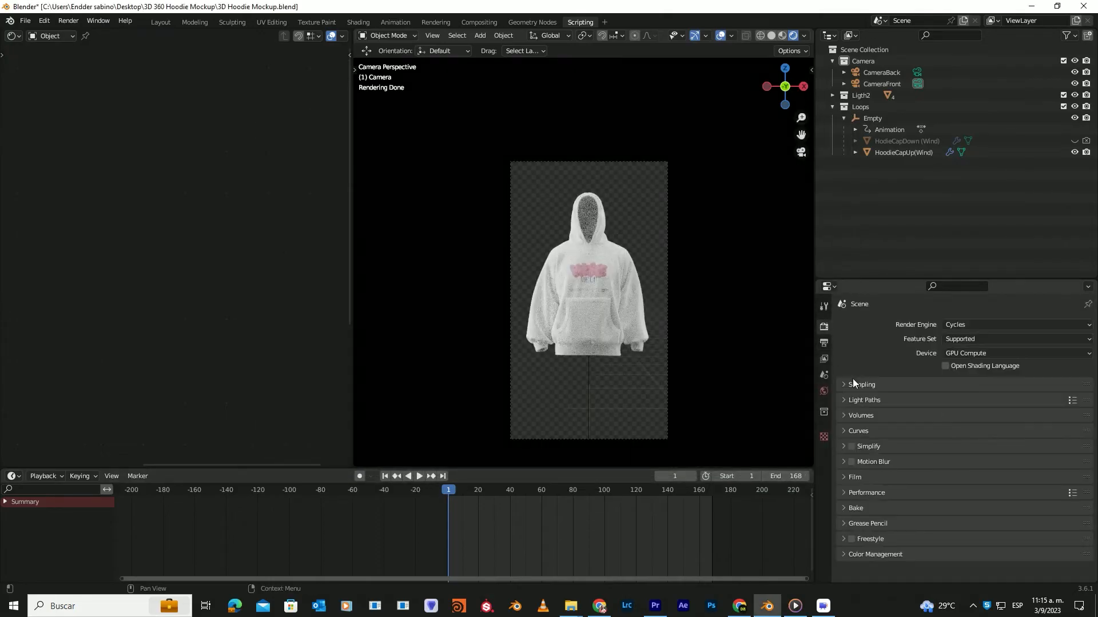
# - Untick Noise Threshold for render sampling, then open 3D Hoodie Mockup(Rocks).blend
pyautogui.click(861, 384)
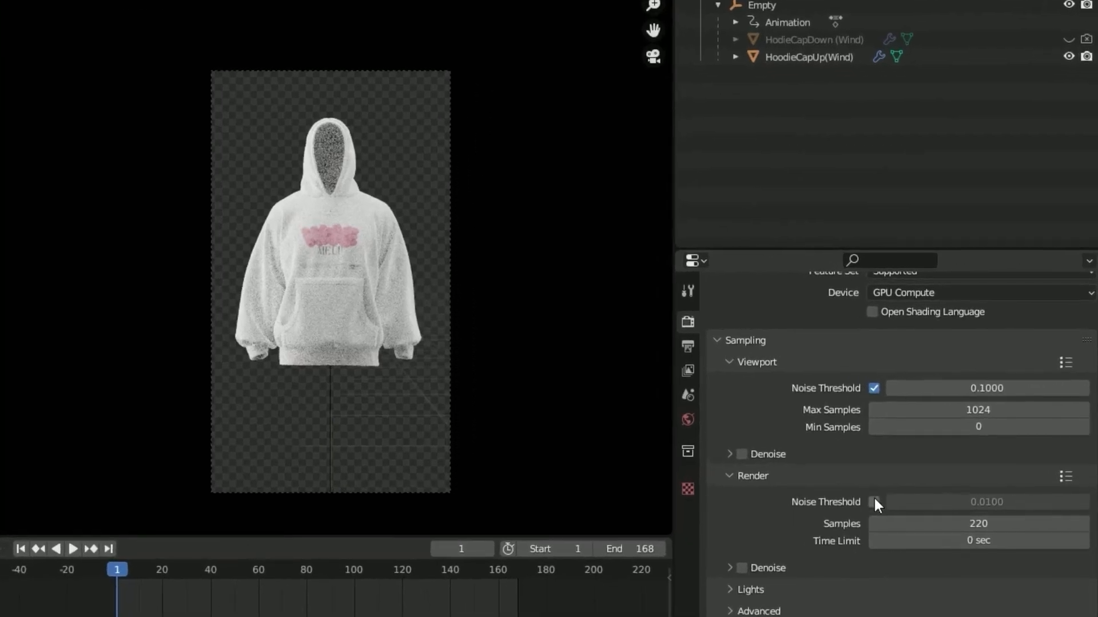
pyautogui.click(873, 502)
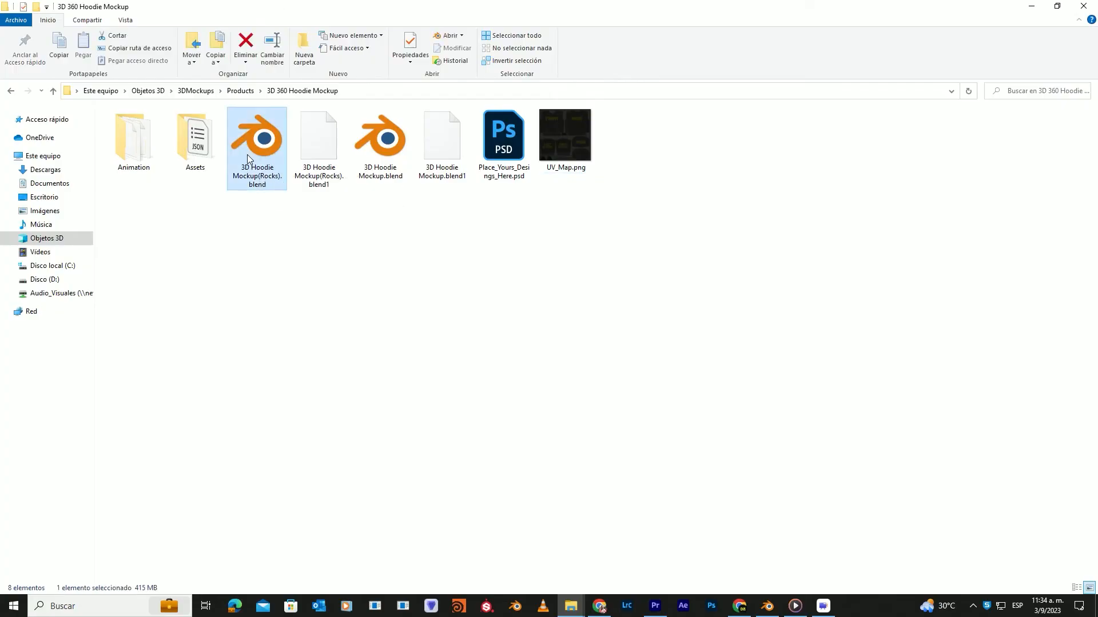
pyautogui.doubleClick(256, 134)
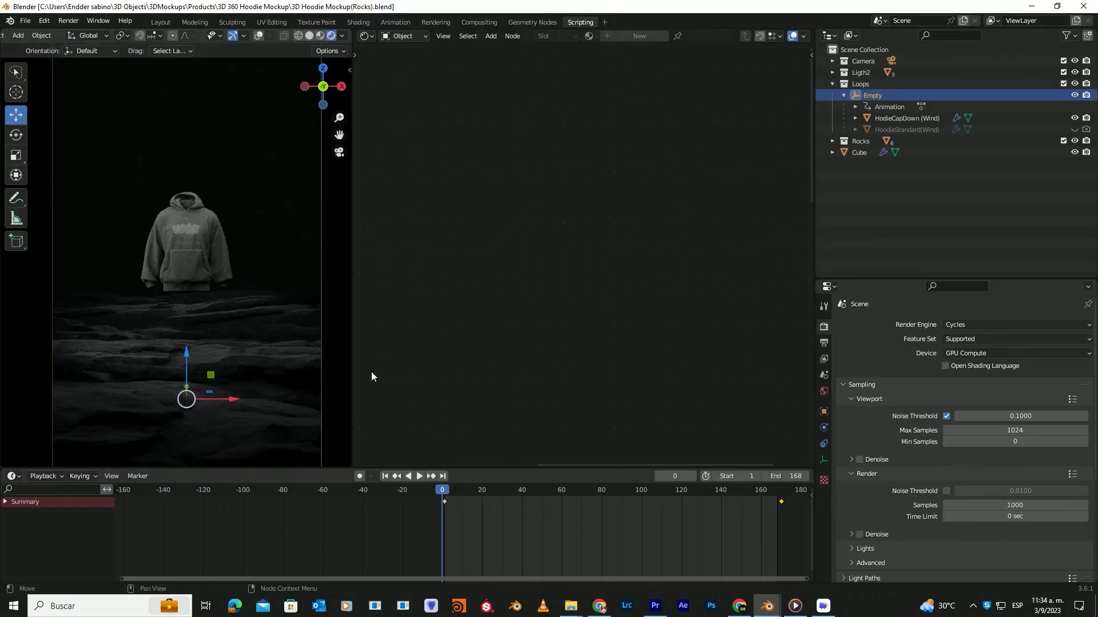
pyautogui.click(418, 476)
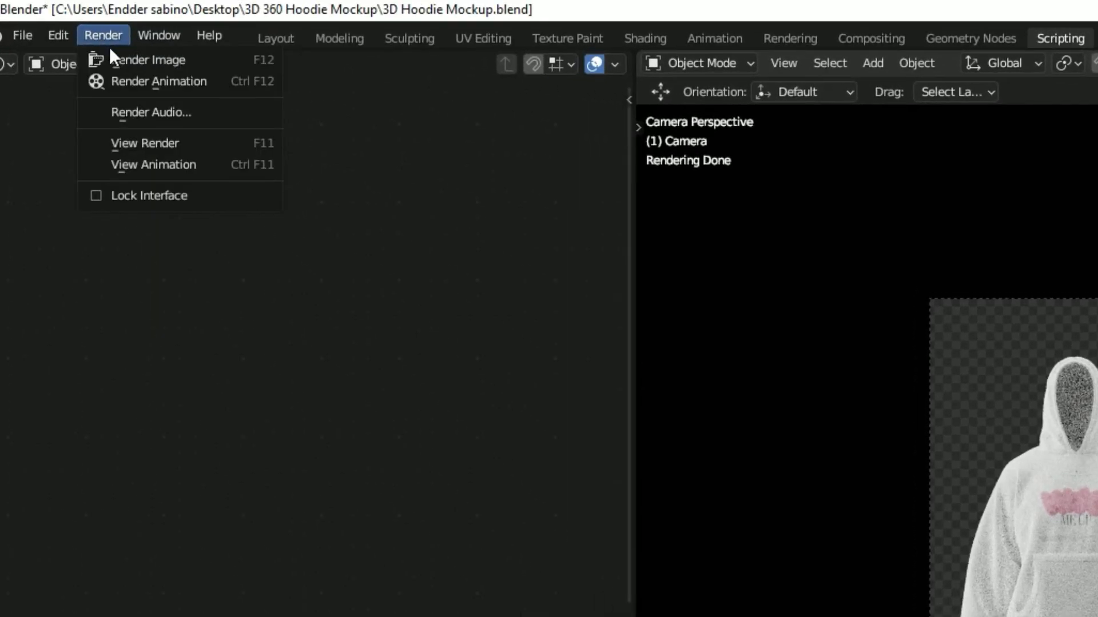
# - Render the full hoodie animation with Render Animation (Ctrl+F12)
pyautogui.click(149, 59)
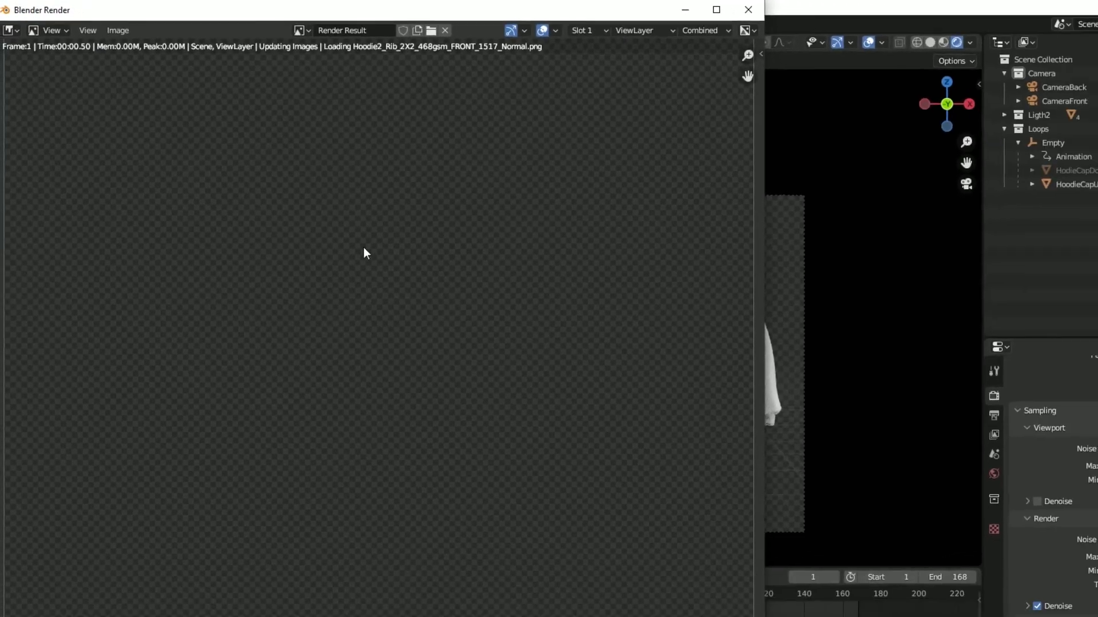